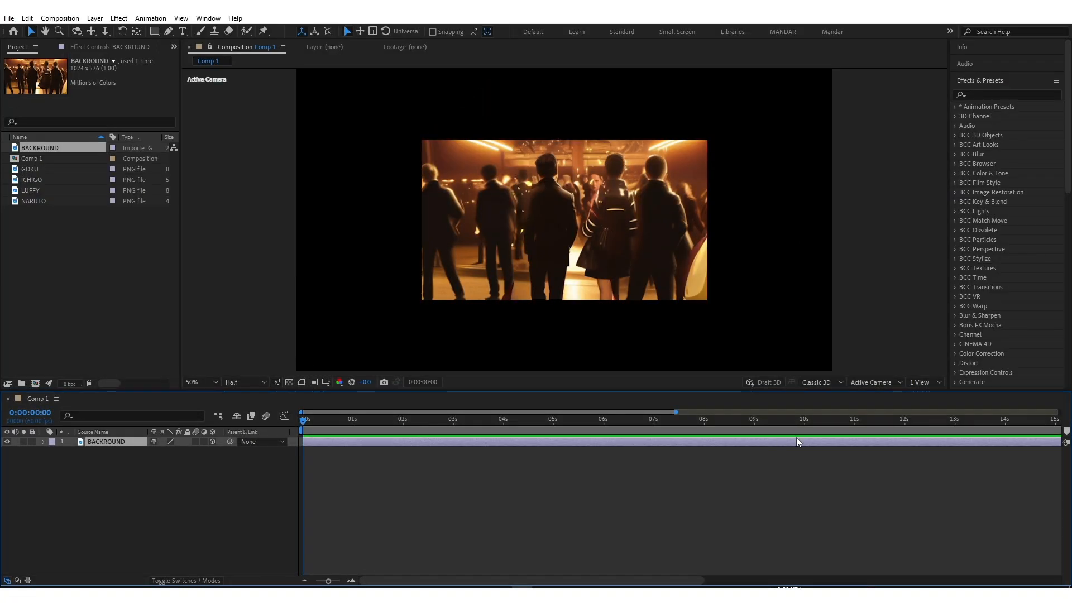
Step: Show Custom View 1 beside the camera view and make BACKROUND a 3D layer
click(924, 382)
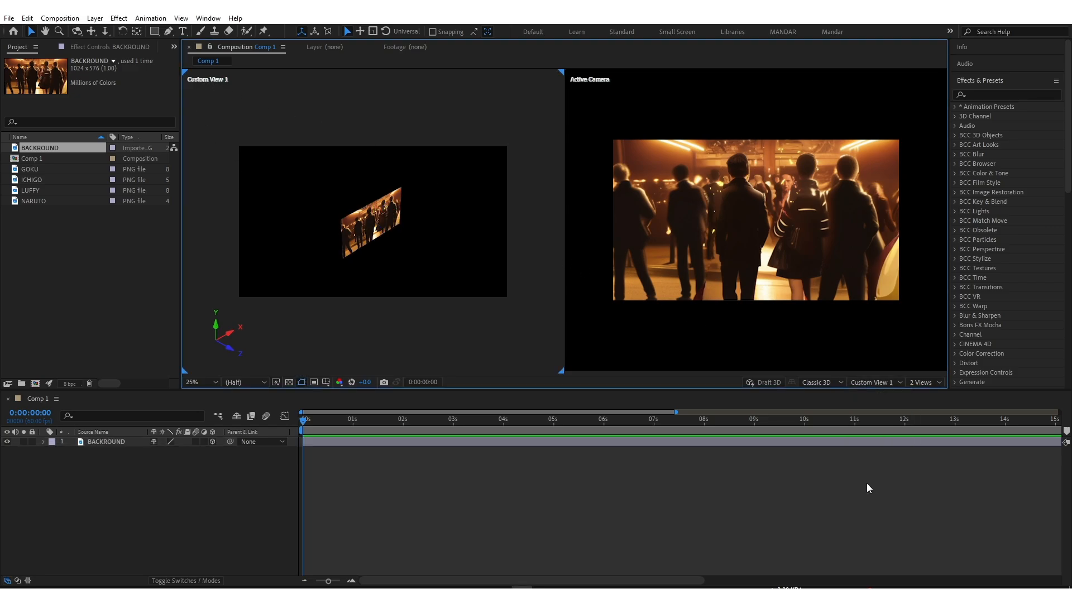
click(368, 419)
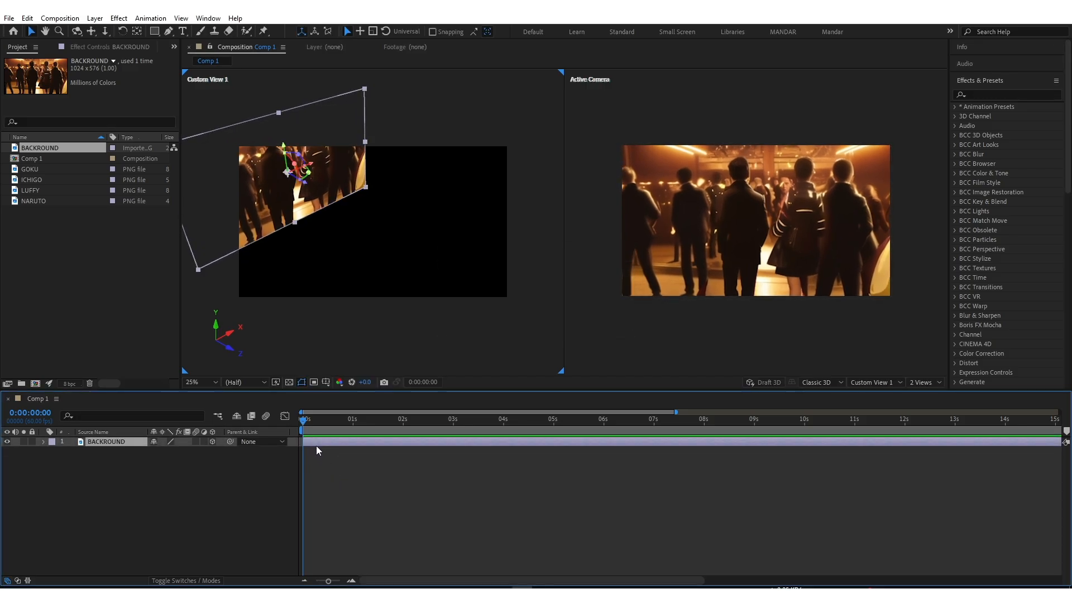
Step: Give BACKROUND BCC Lens Blur and a mirrored Motion Tile at 240 output width and height
text(bcc)
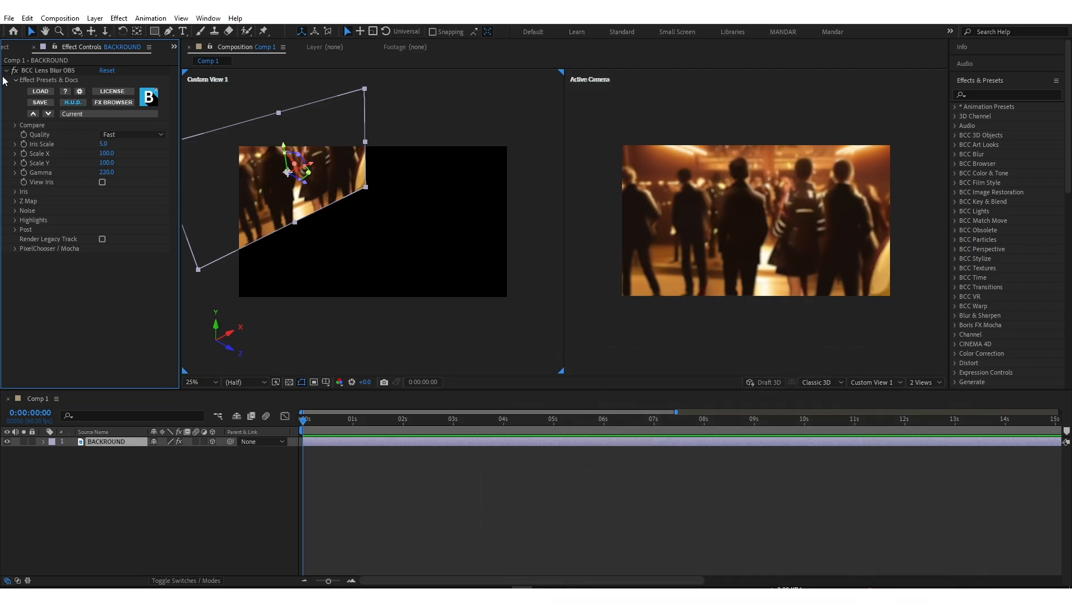
text(mo)
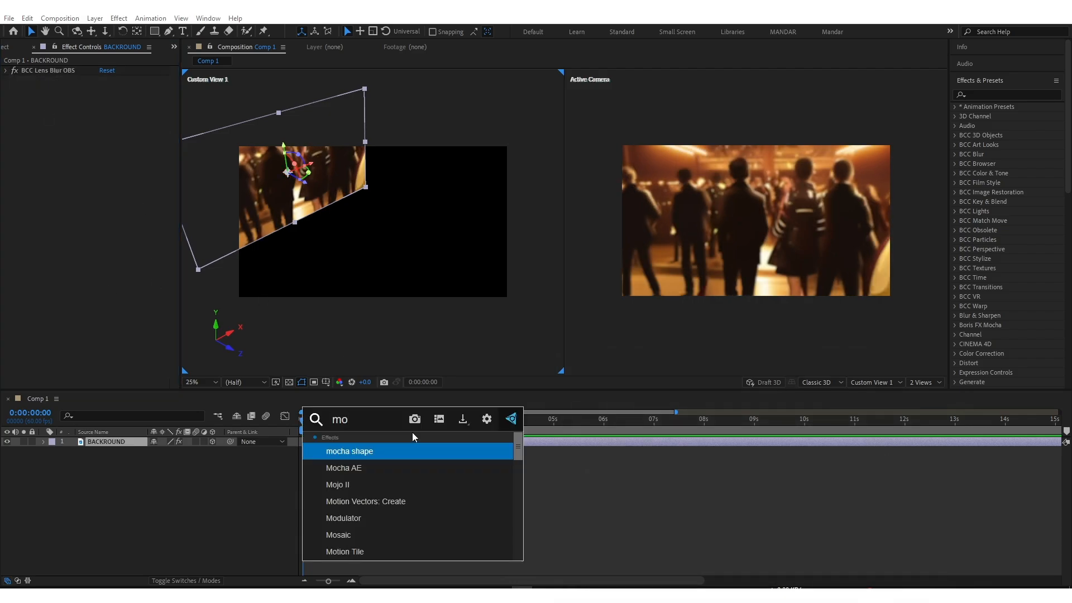
double_click(344, 551)
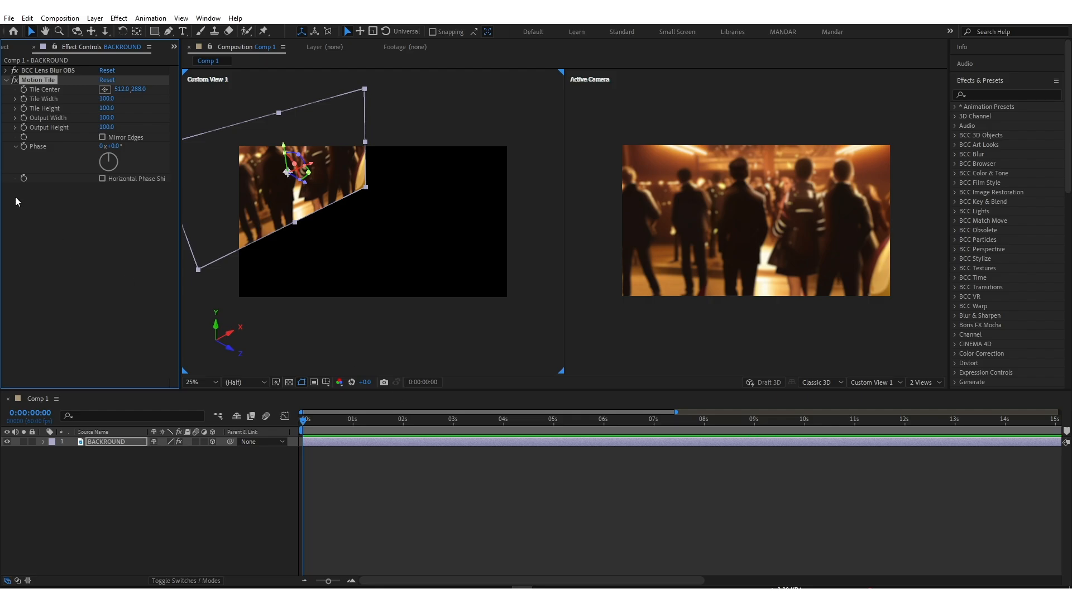
click(107, 128)
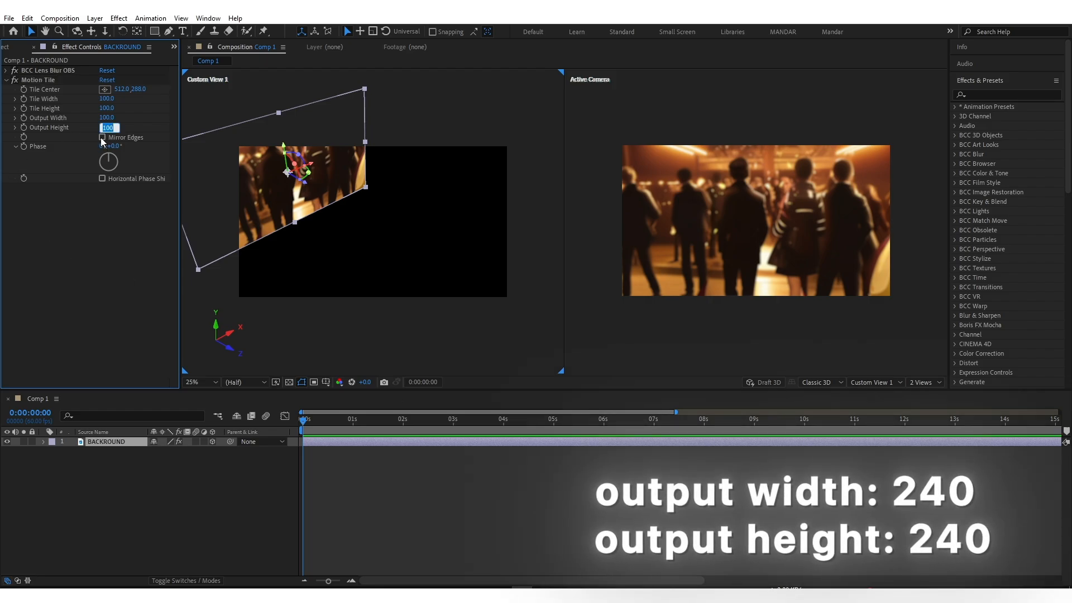
text(240)
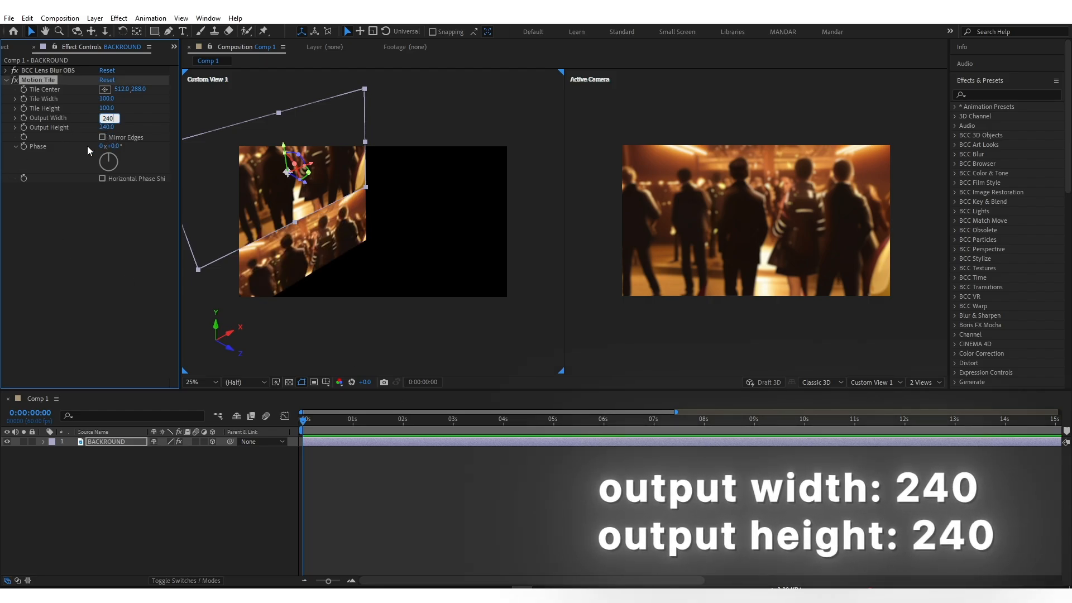
click(101, 137)
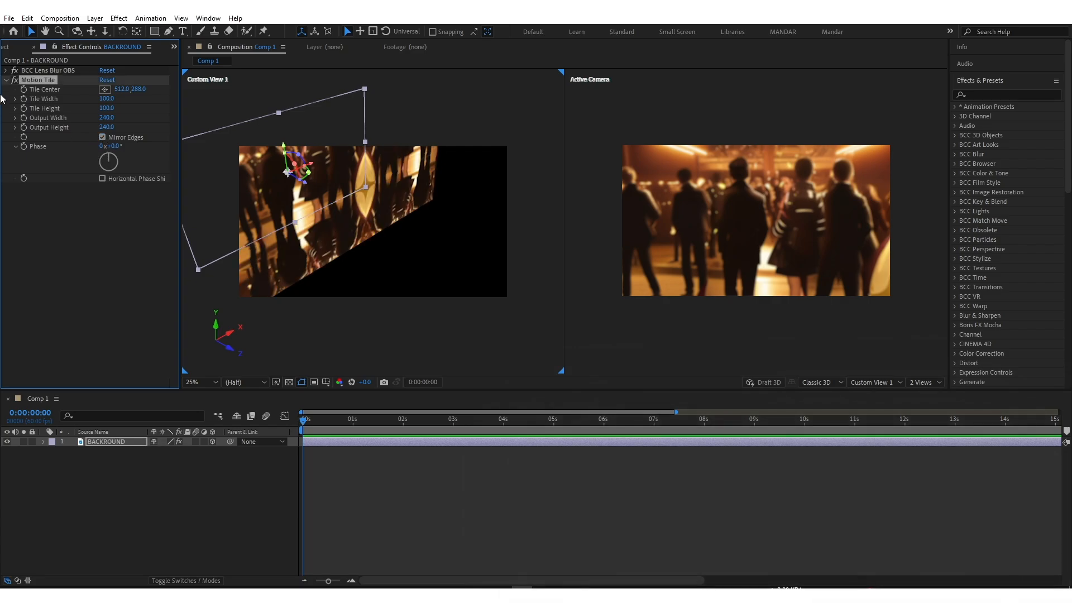
click(5, 80)
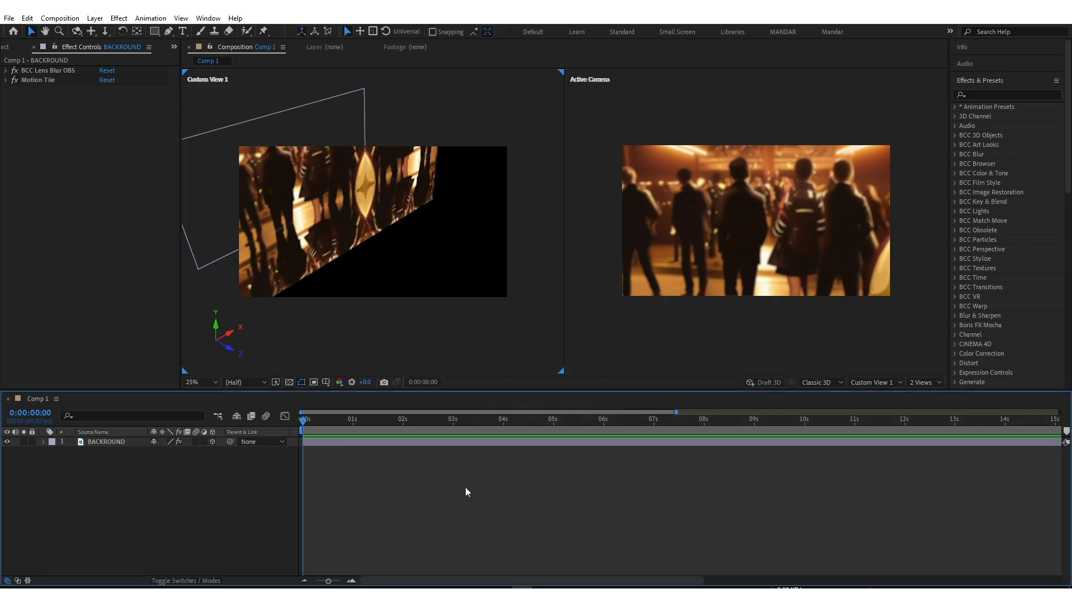
mouse_move(6, 55)
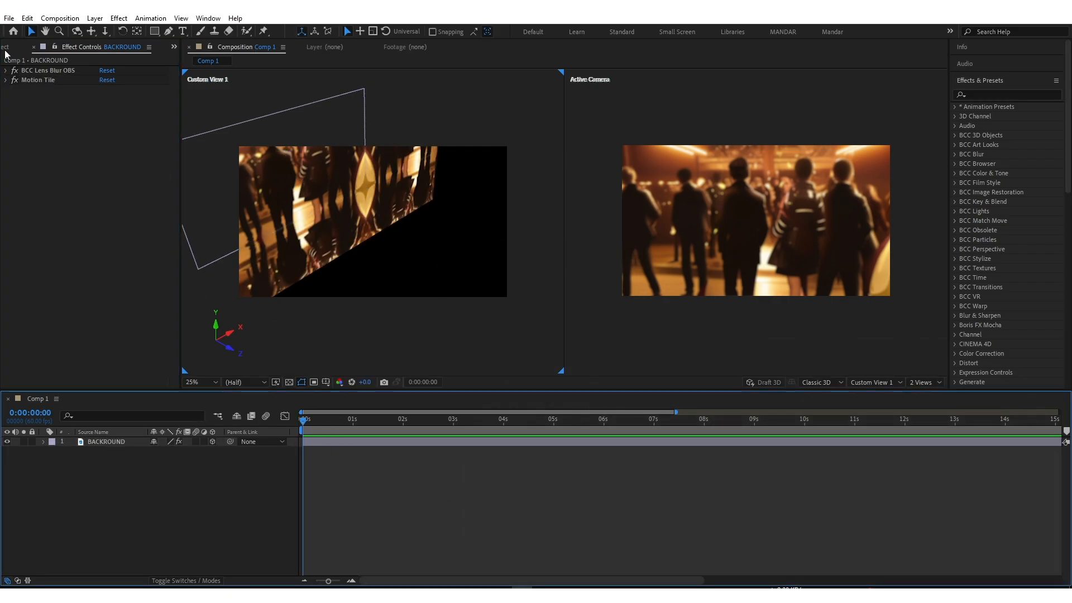
click(18, 47)
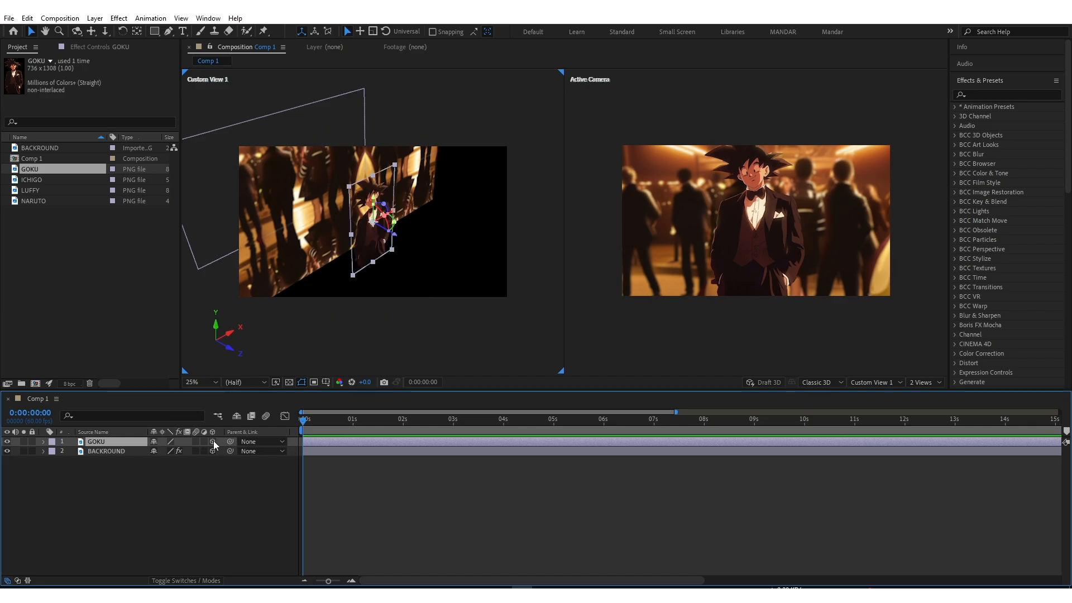
Step: Make GOKU a 3D layer and move it left to position 206, 607, -389
click(42, 441)
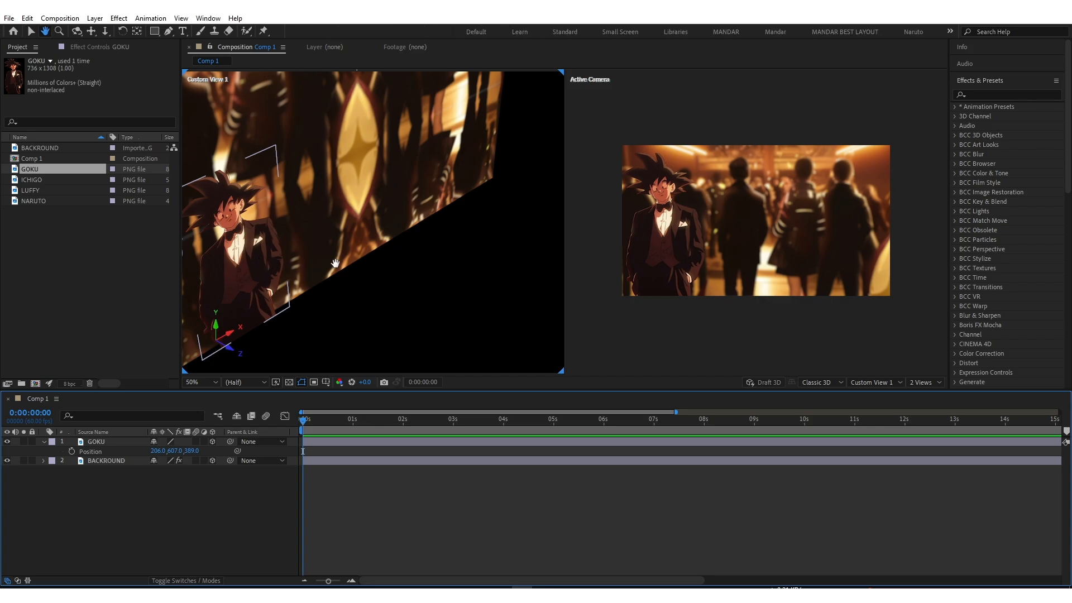
scroll(down, 3)
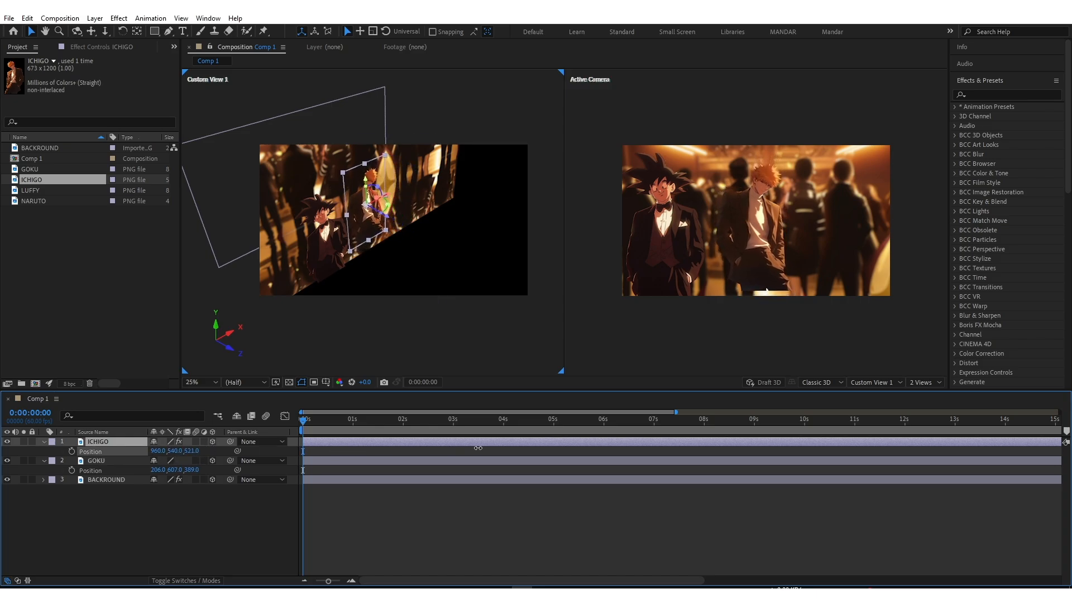
Step: Place ICHIGO at position 763, 540, 655 and add LUFFY as a 3D layer
click(199, 381)
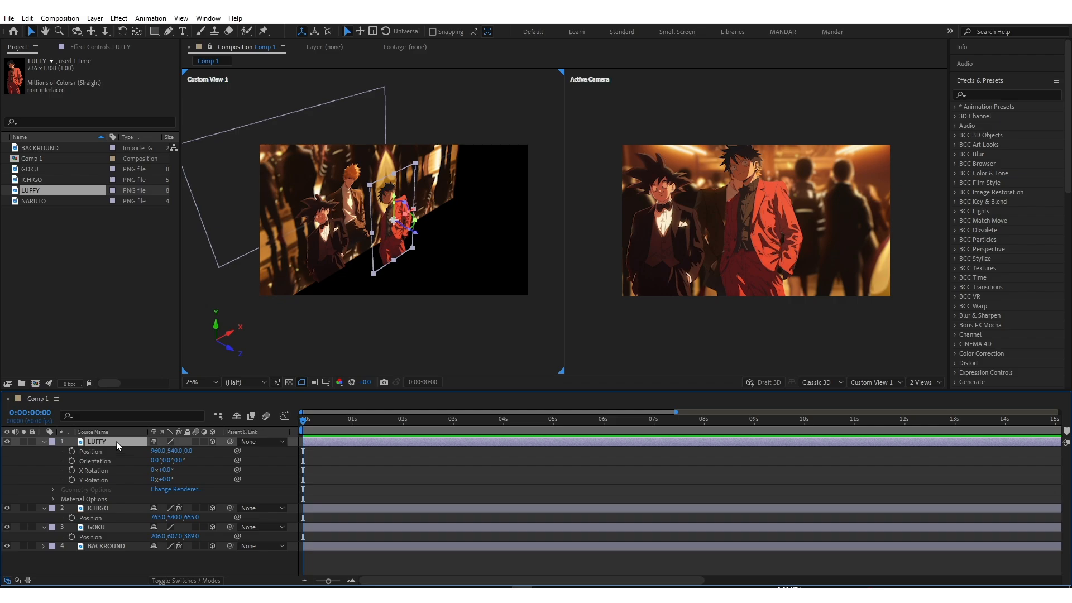
Step: Position LUFFY beside Ichigo and add a 3D NARUTO layer on the right
click(43, 441)
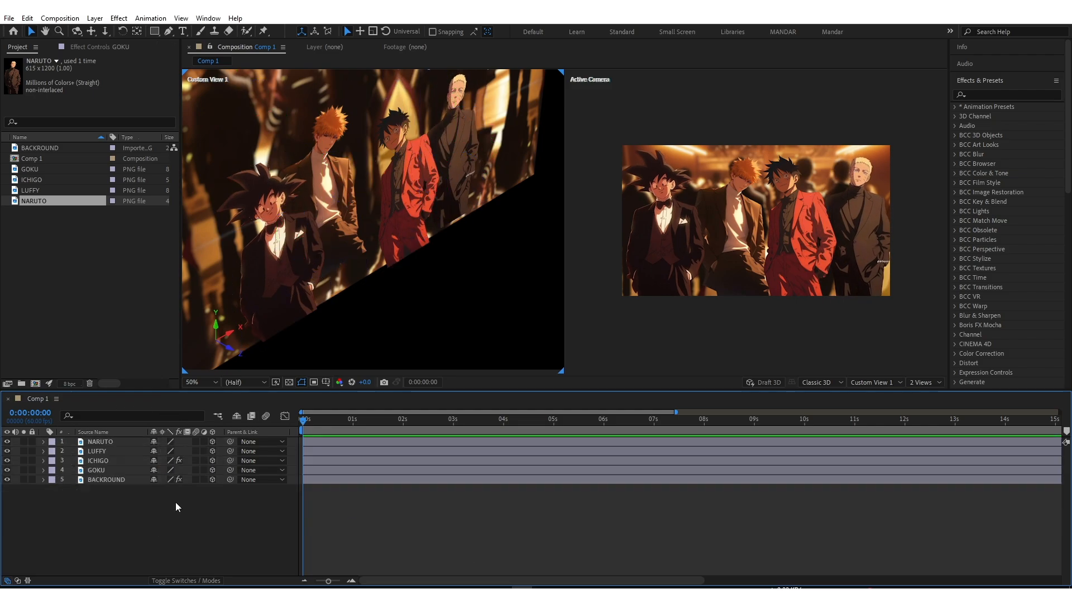
Step: Create Camera 1 from the 50mm preset with depth of field enabled, plus Null 1
right_click(176, 506)
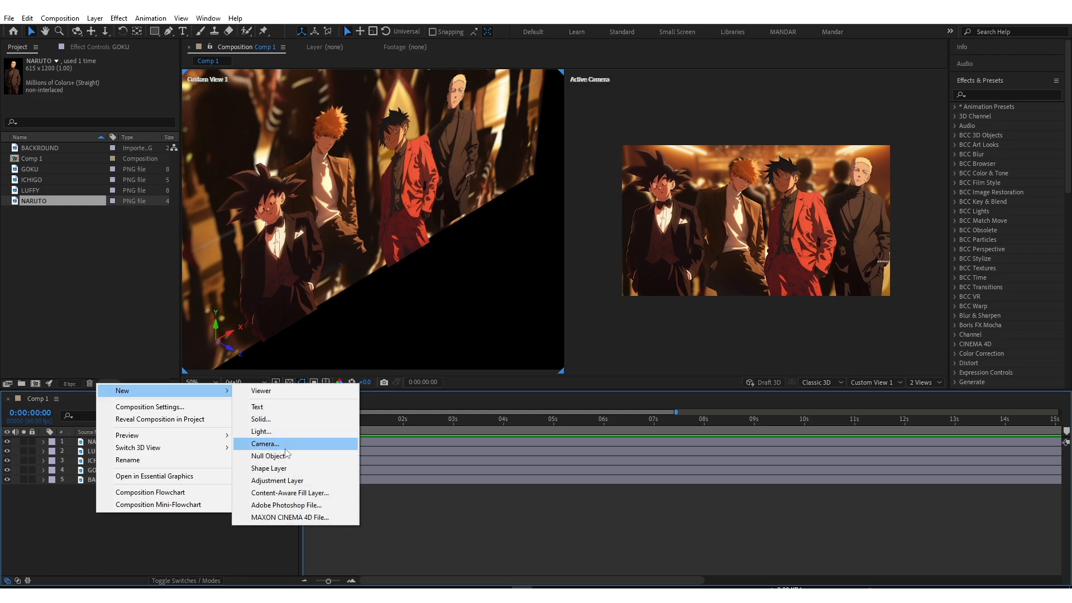
click(265, 444)
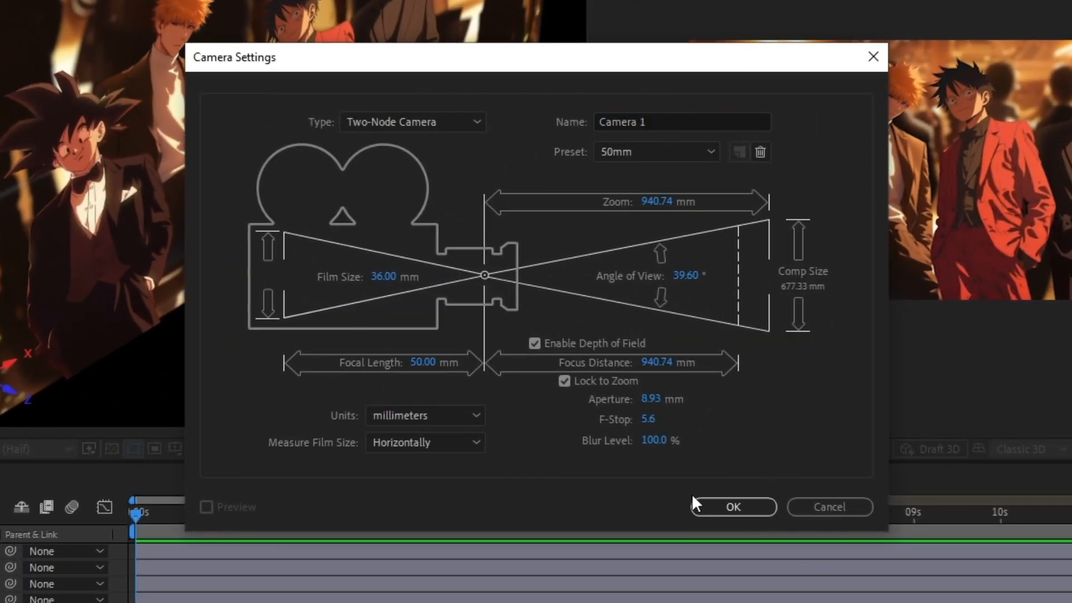
click(732, 507)
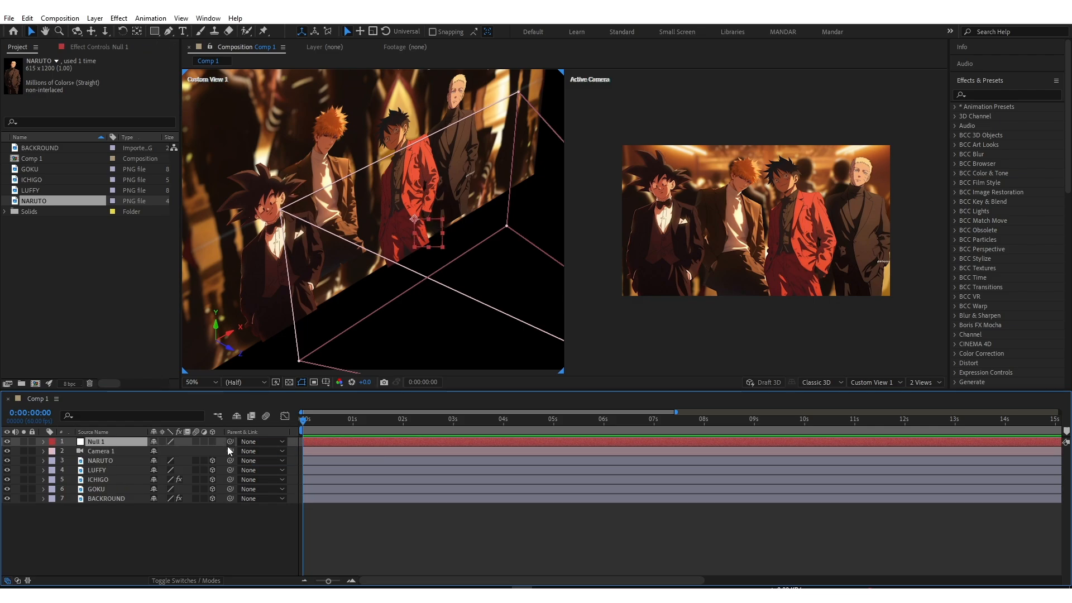
Step: Parent Camera 1 to Null 1 and keyframe the null's position and Z rotation
click(261, 451)
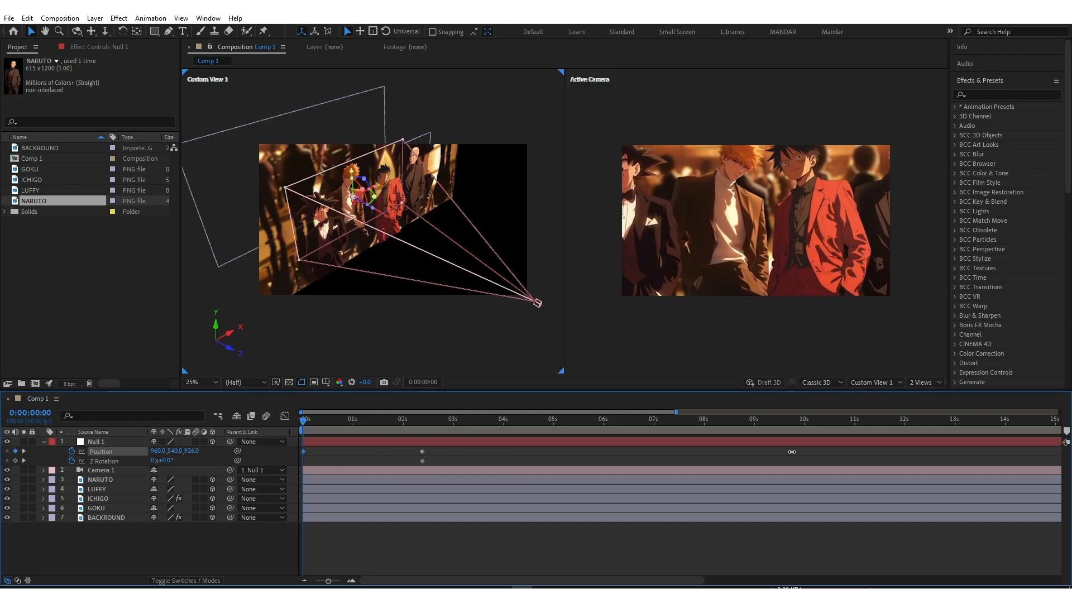
drag(175, 451, 194, 450)
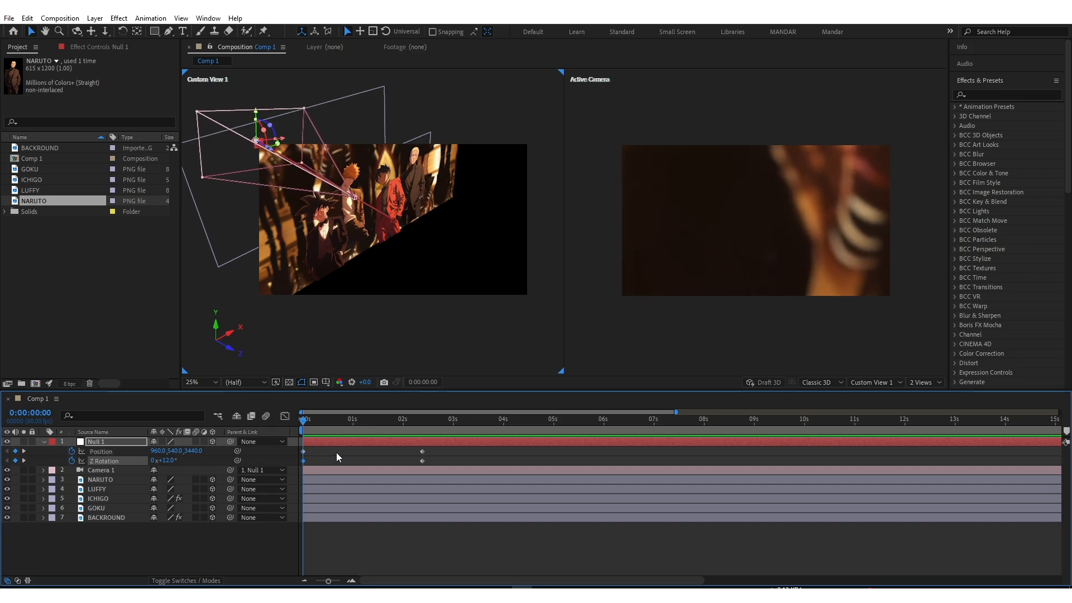
click(305, 419)
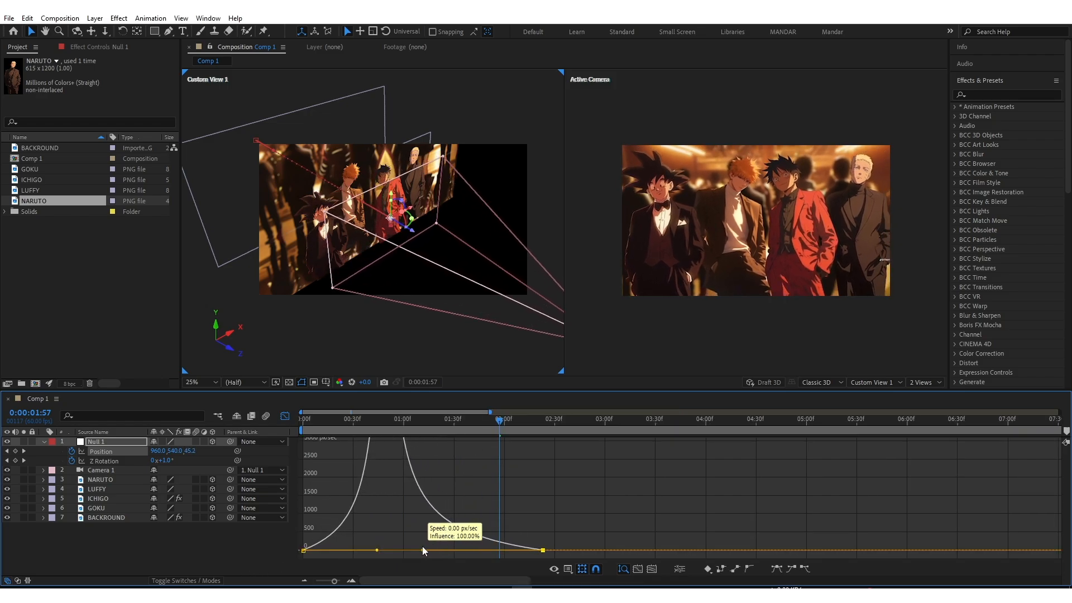
Step: Stretch the influence handles on Null 1's Position and Z Rotation keyframes for a stronger ease
drag(499, 415, 417, 415)
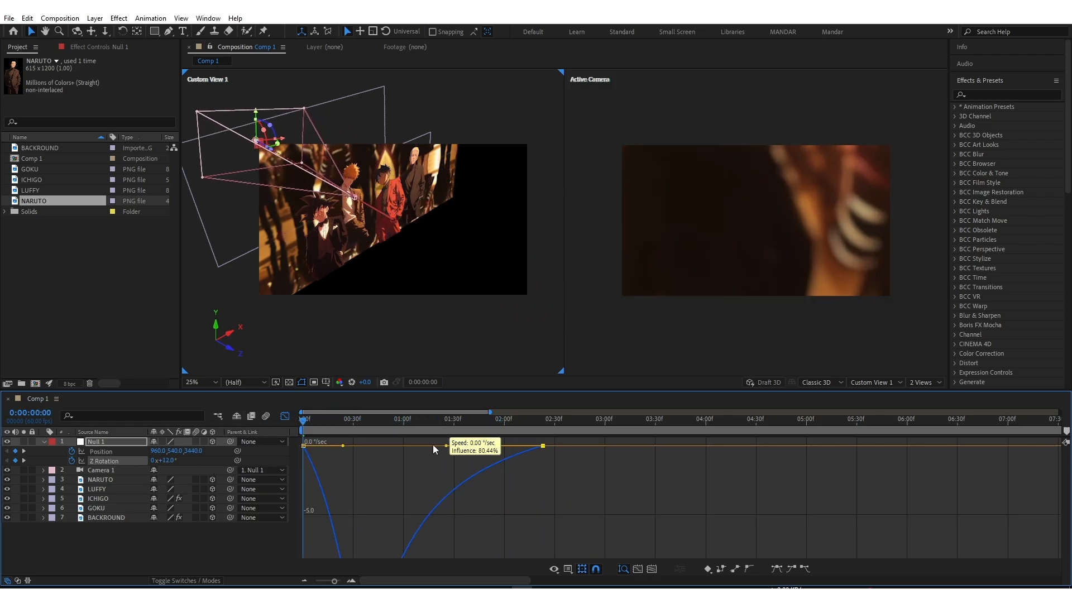
drag(433, 449, 367, 453)
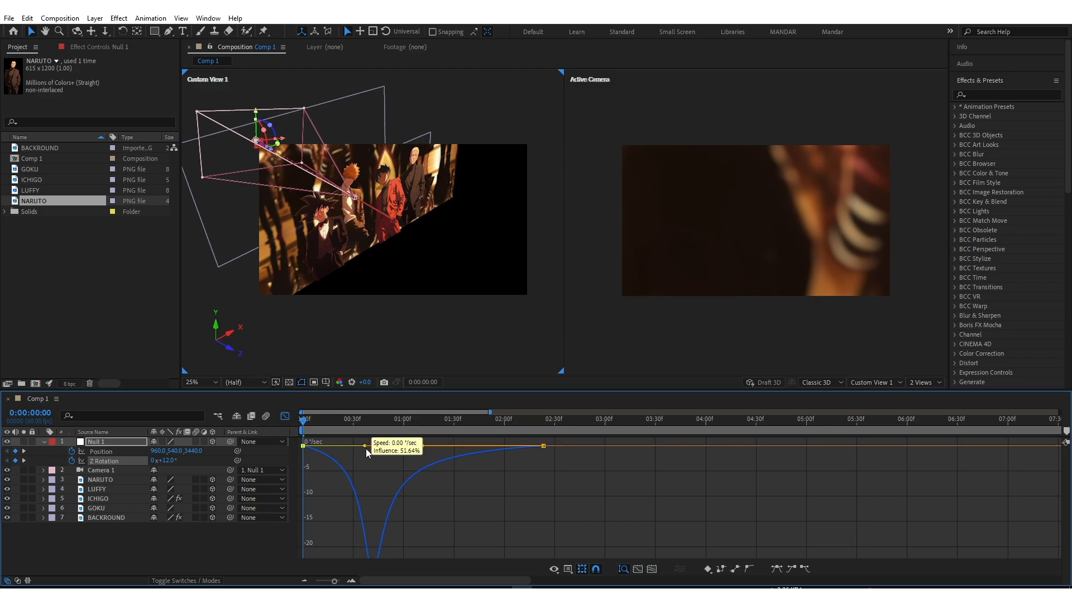
click(285, 417)
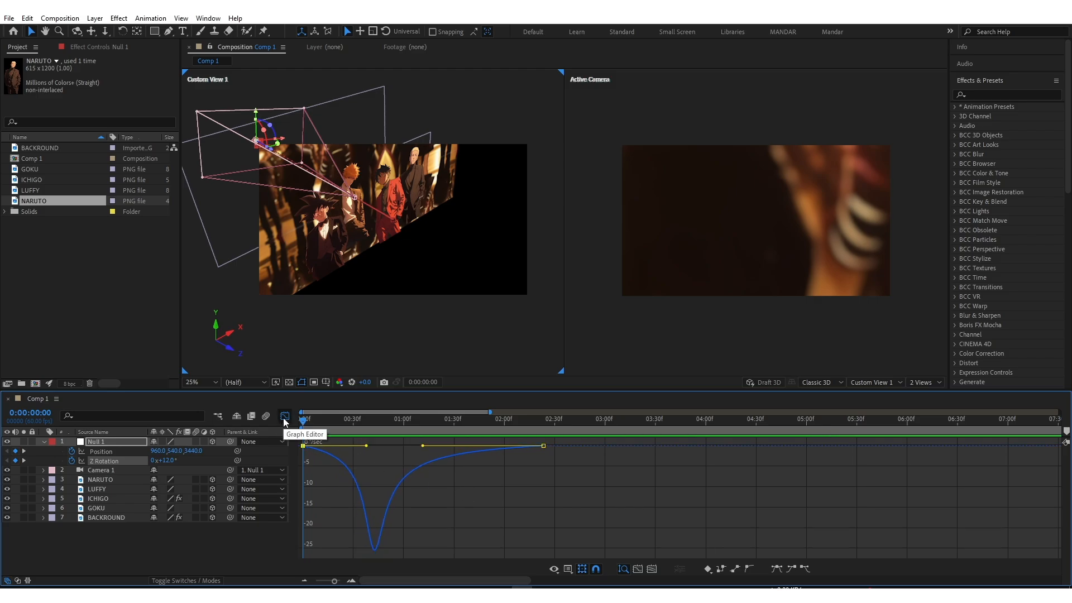
click(284, 417)
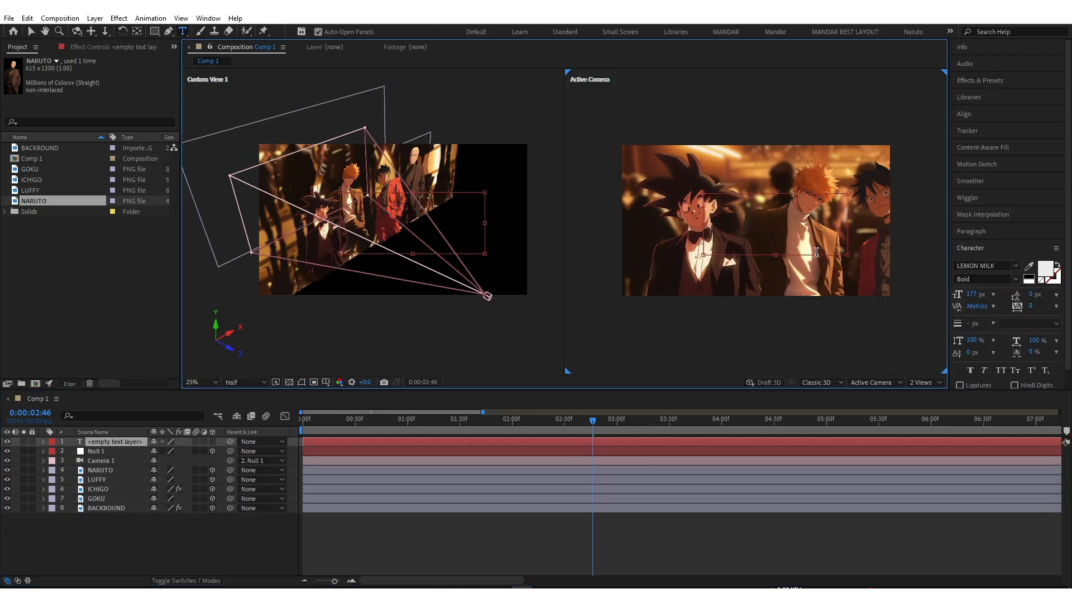
Step: Type a GOKU title and fade its opacity from 0% to 100% around 2:43
text(GOKU 3)
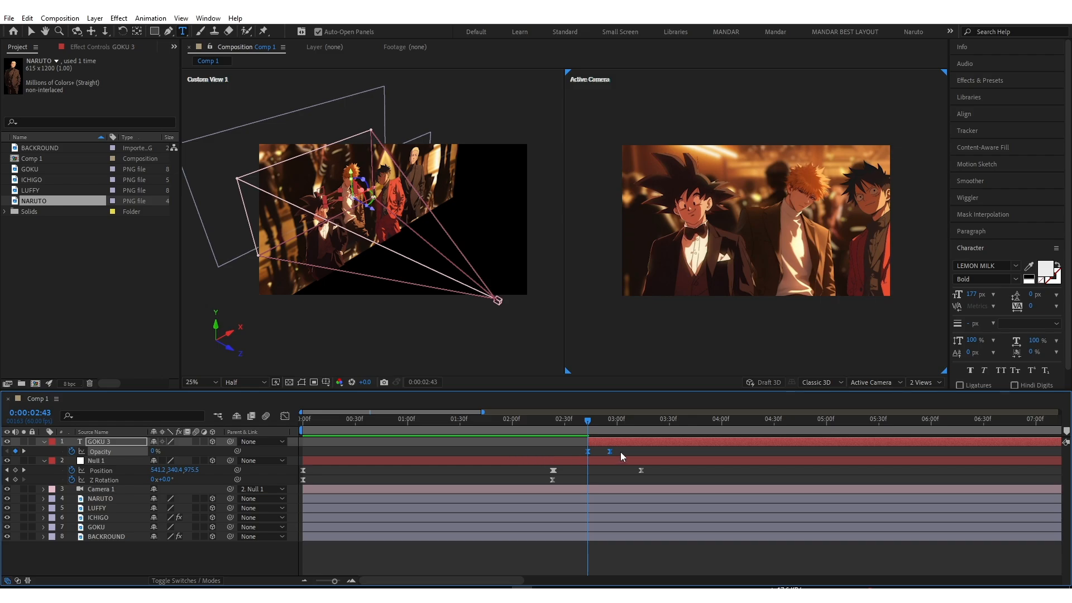
click(554, 418)
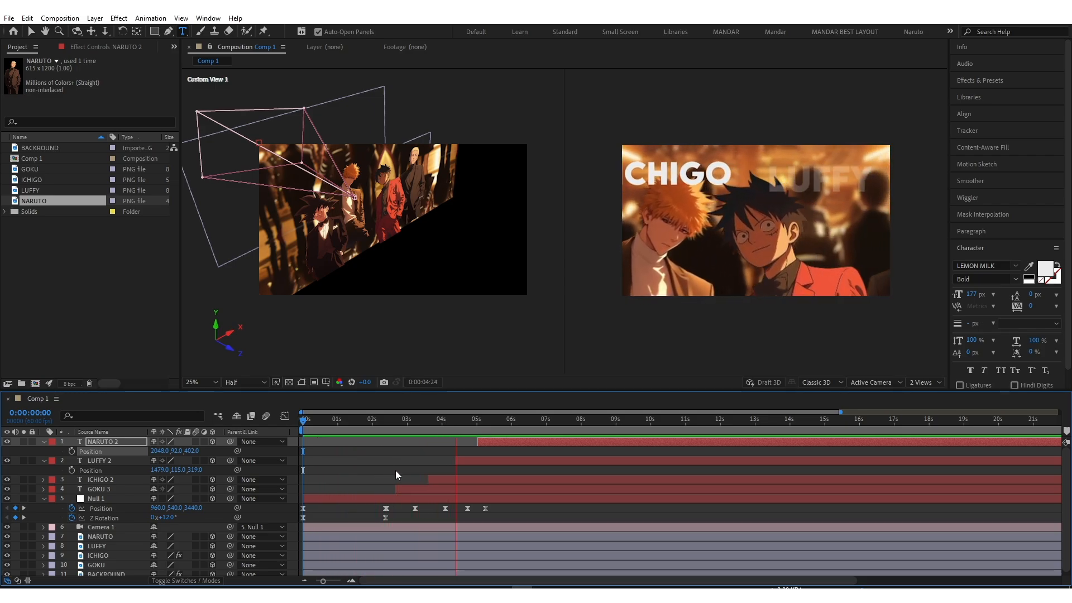
Step: Duplicate the title for ICHIGO, LUFFY and NARUTO with staggered in-points and Position keyframes
click(478, 418)
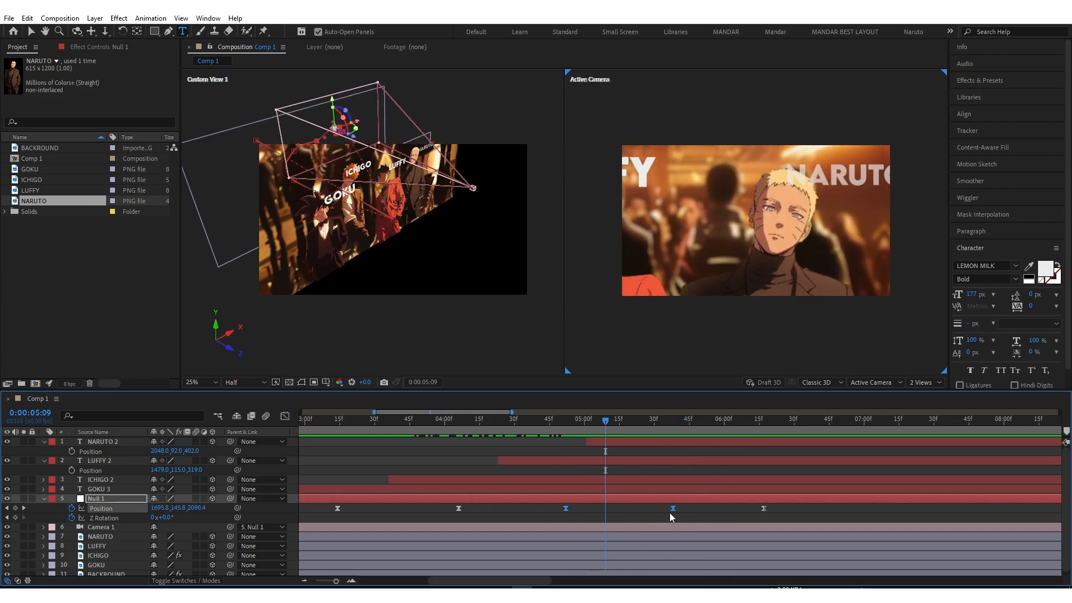
Step: Drag Null 1's last Position keyframe later so the camera reaches Naruto more slowly
click(667, 418)
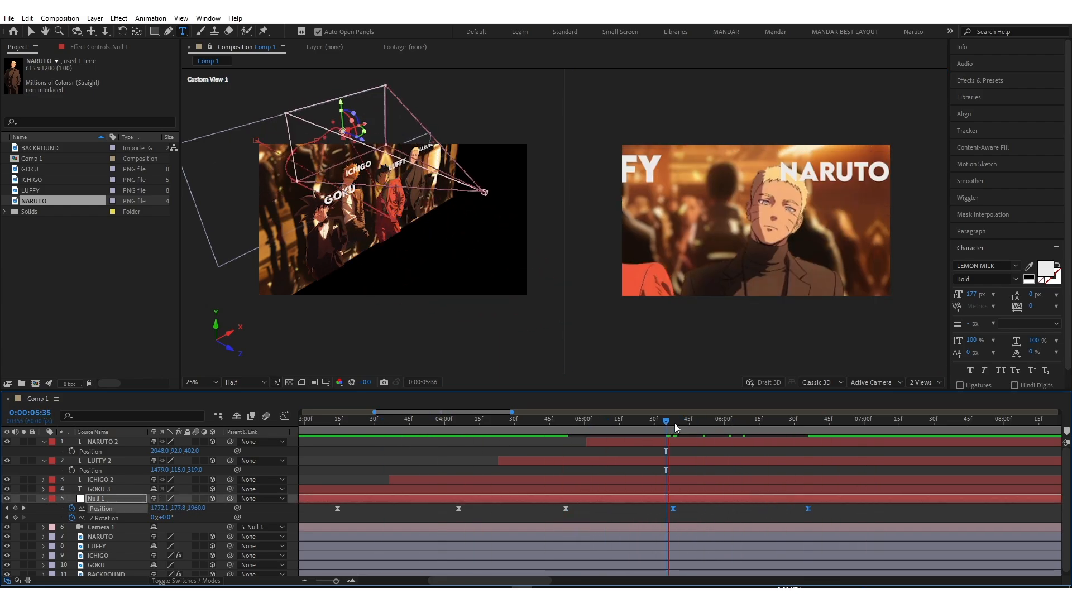
click(778, 418)
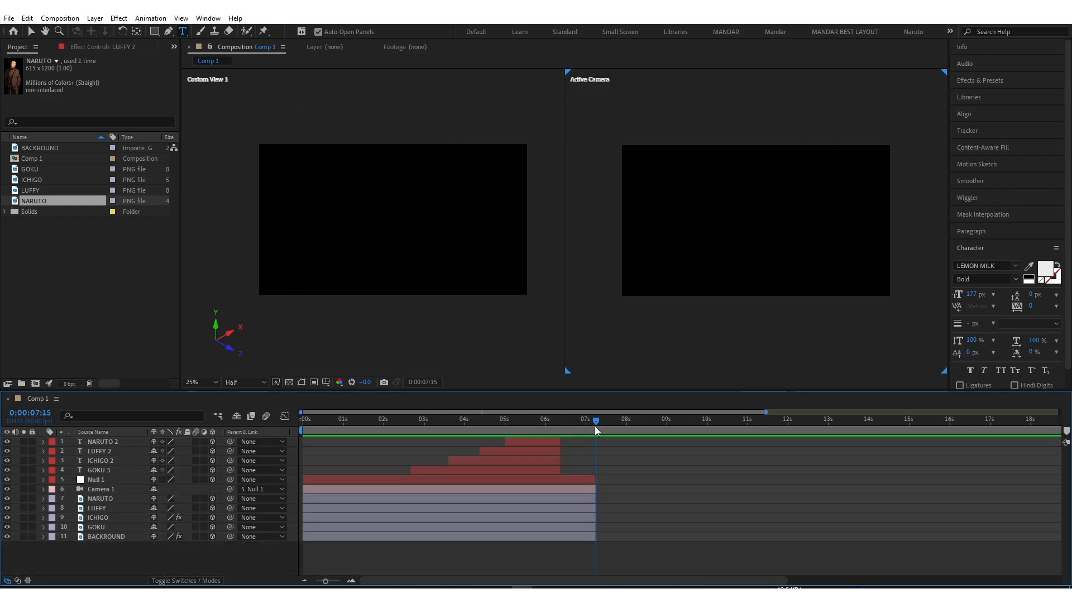
Step: Trim all layers' out-points to end the scene around seven seconds
drag(595, 420, 576, 419)
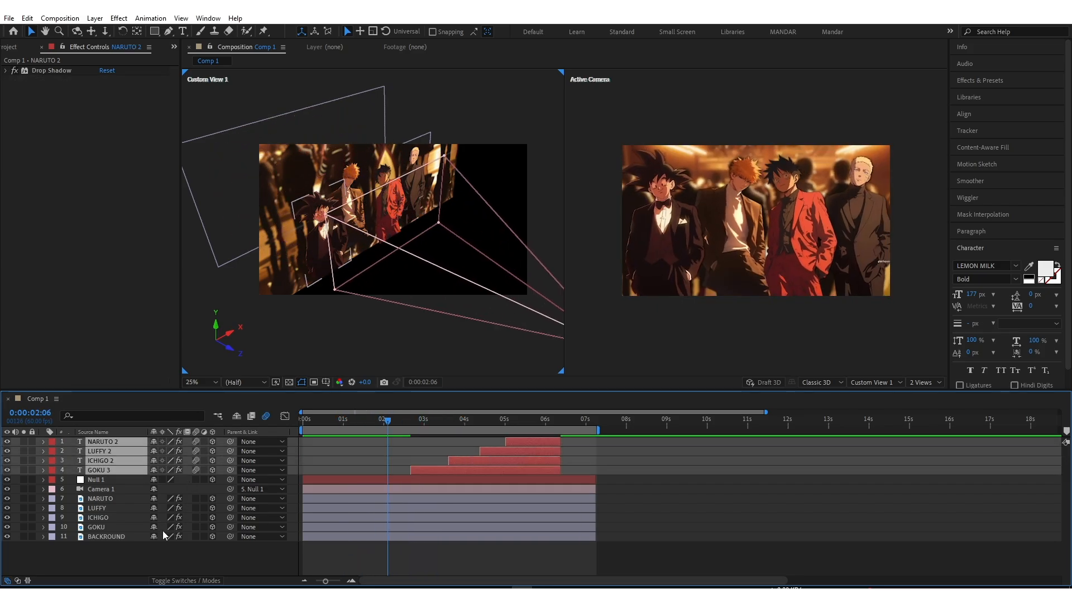
Step: Add Drop Shadow to the NARUTO 2, LUFFY 2, ICHIGO 2 and GOKU 3 titles
click(6, 70)
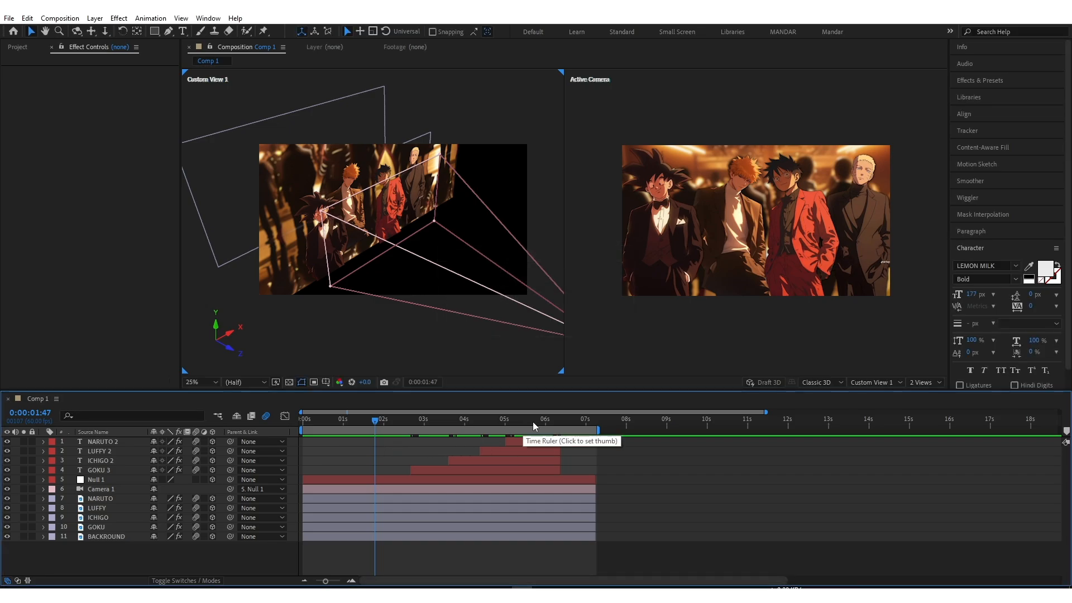
Step: Switch to 1 View and give BACKROUND a Deep Glow with Exposure 0.02
click(923, 382)
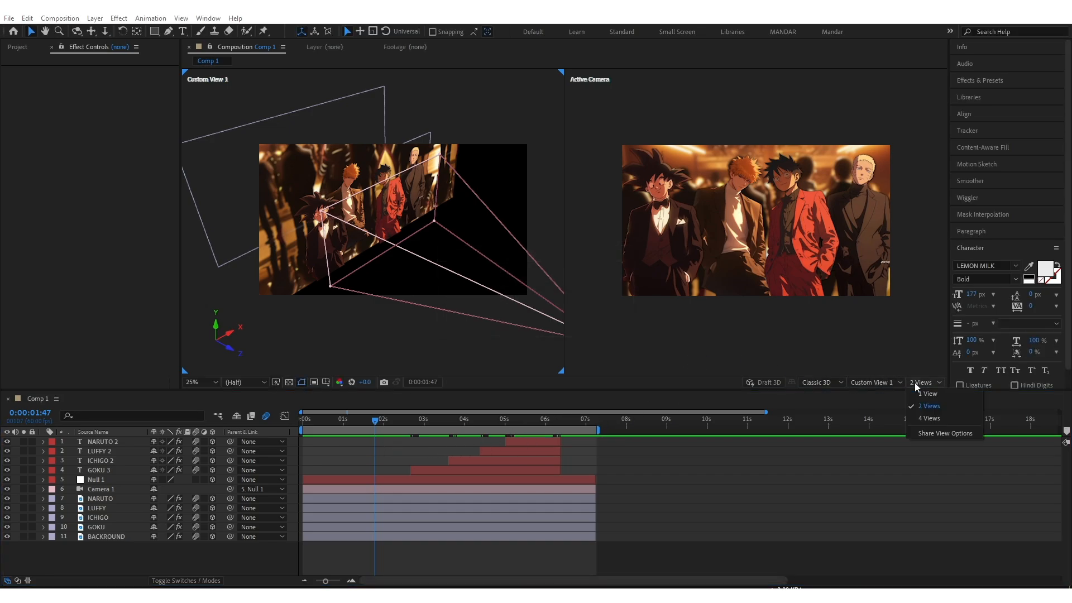
click(928, 393)
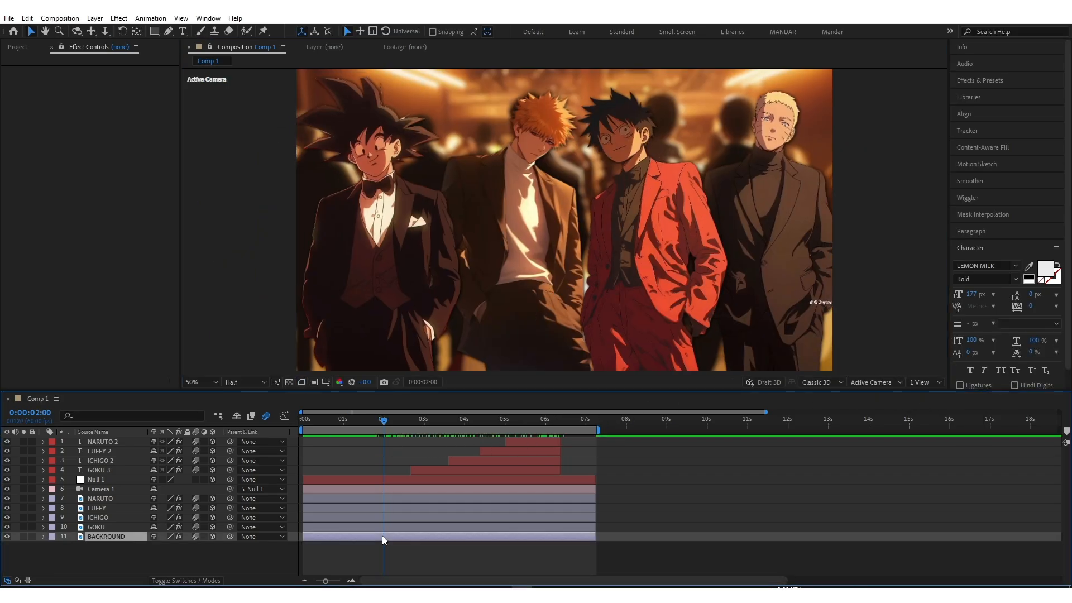
click(106, 536)
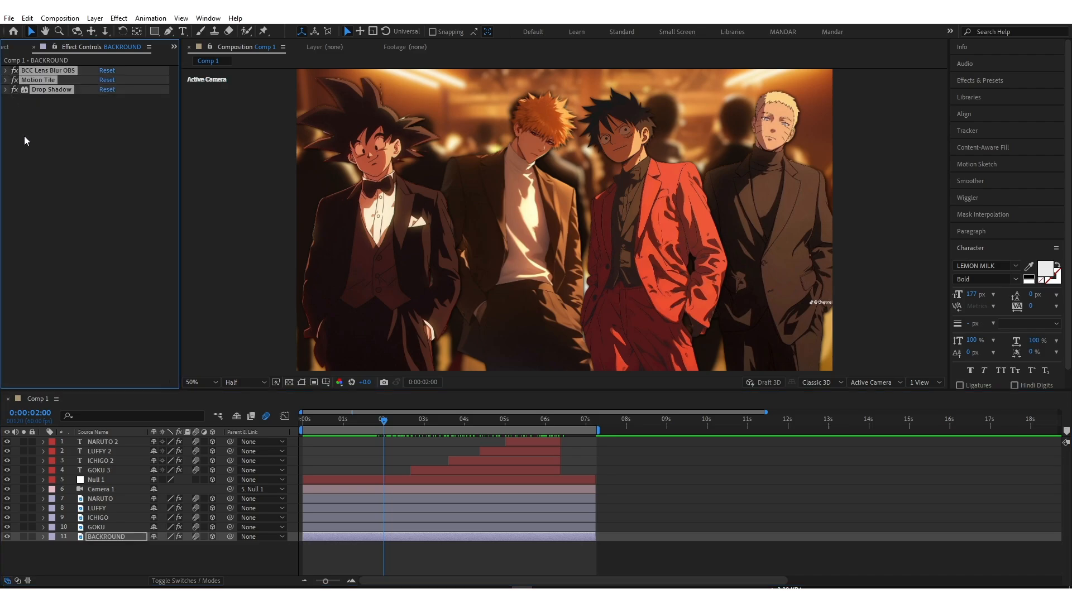
text(dee)
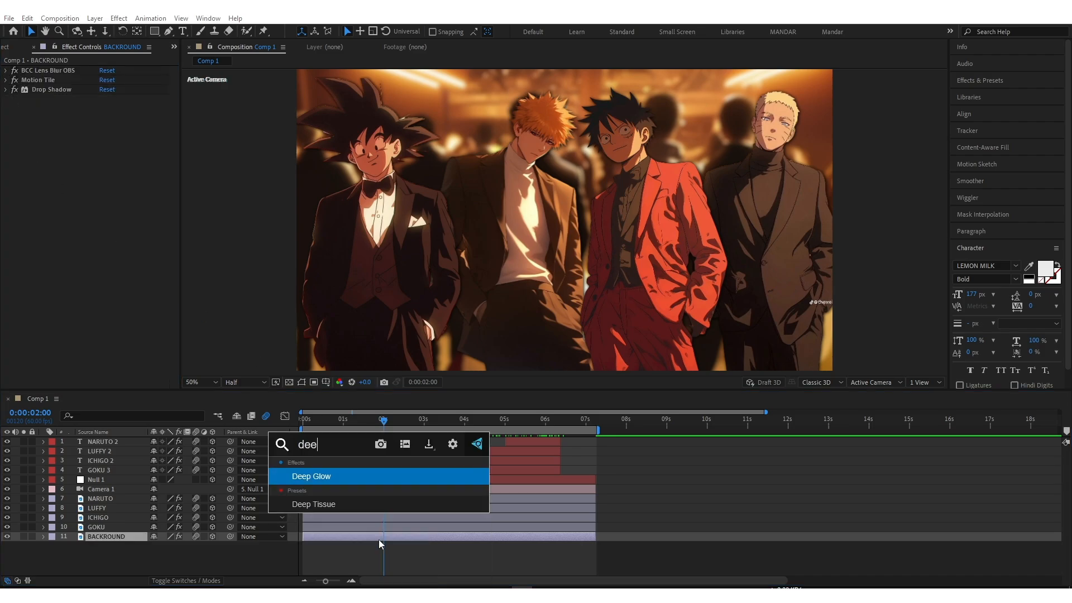
double_click(311, 476)
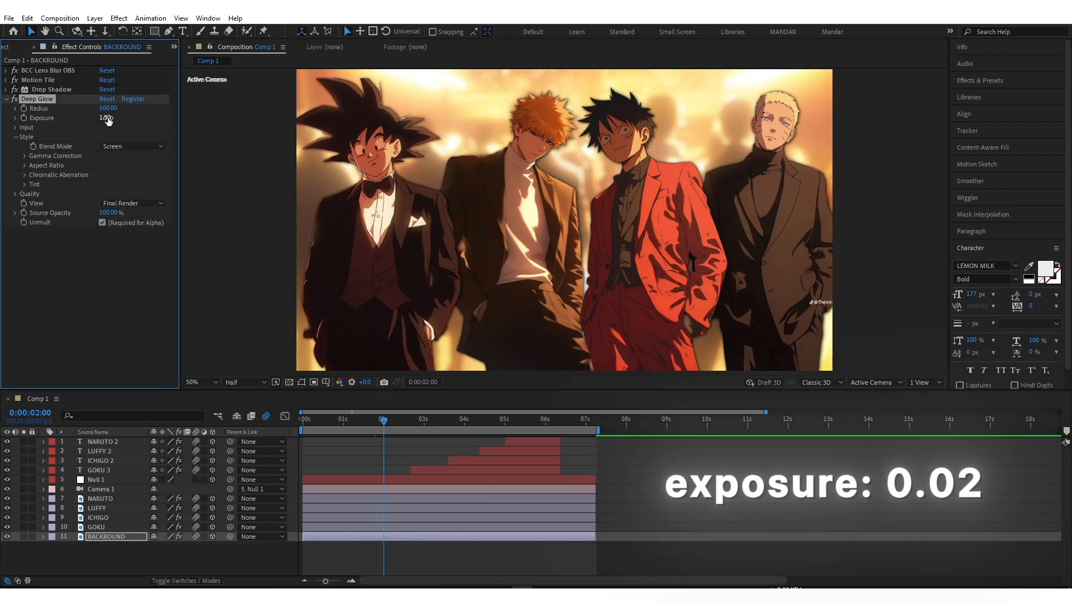
text(0.02)
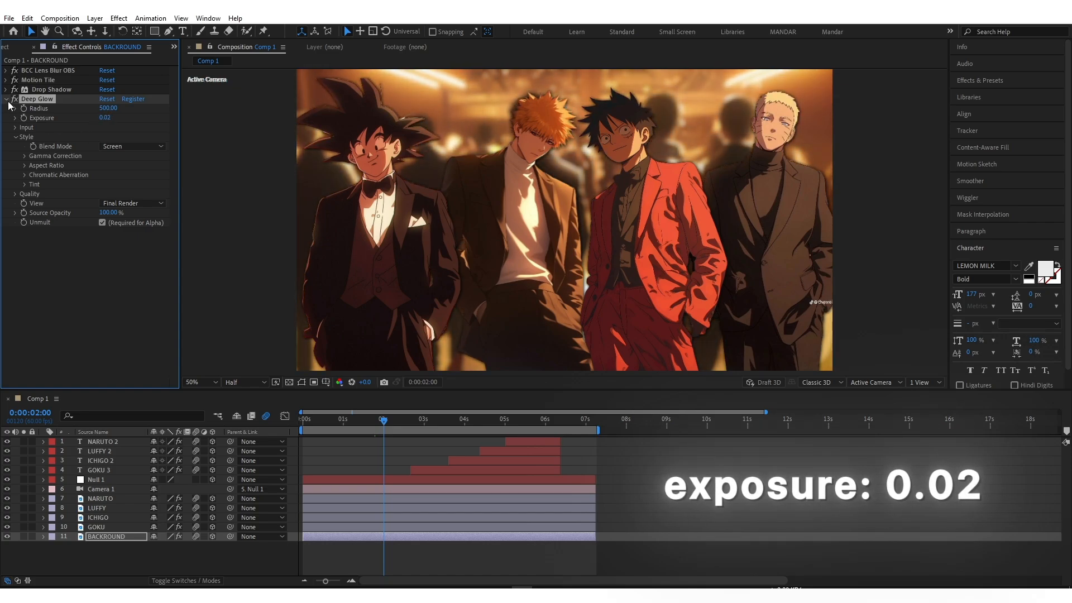
click(6, 98)
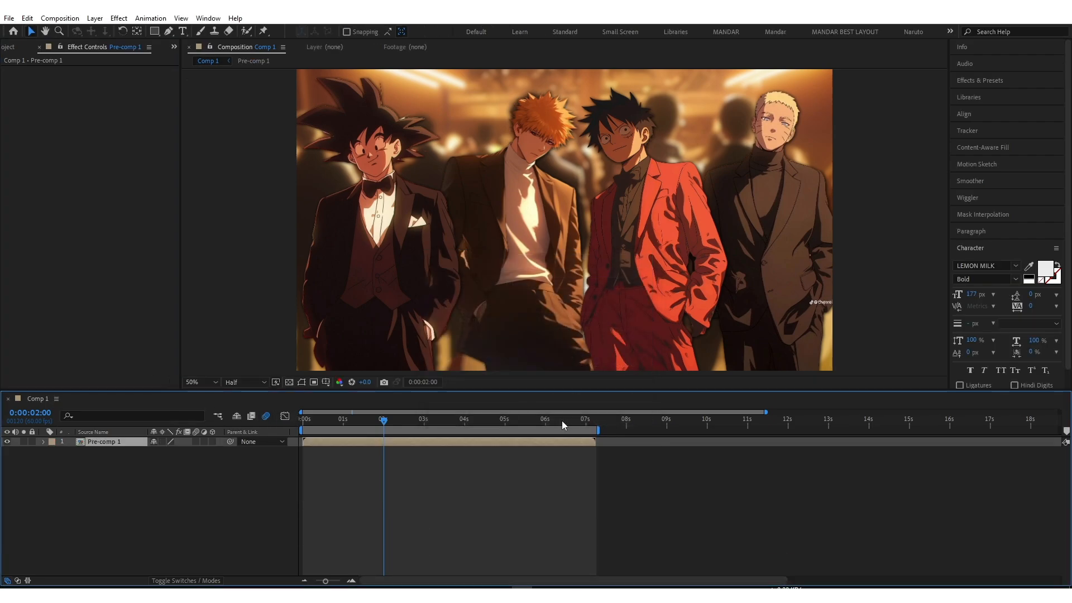
Step: Pre-compose the scene, add Wiggle position and 200 Motion Tile, and grade with Magic Bullet Looks
text(wig)
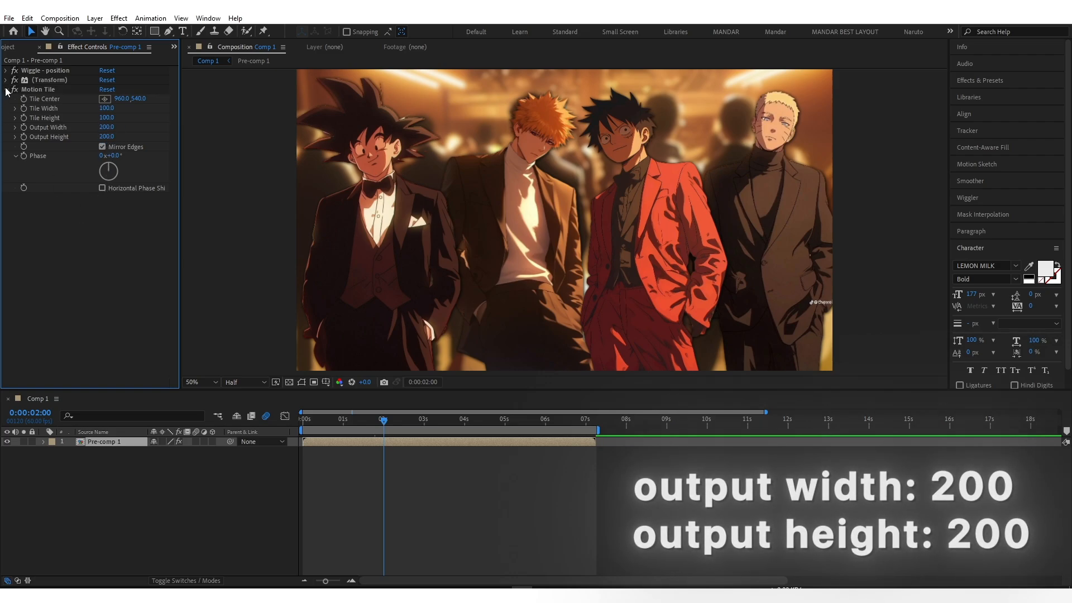
click(6, 89)
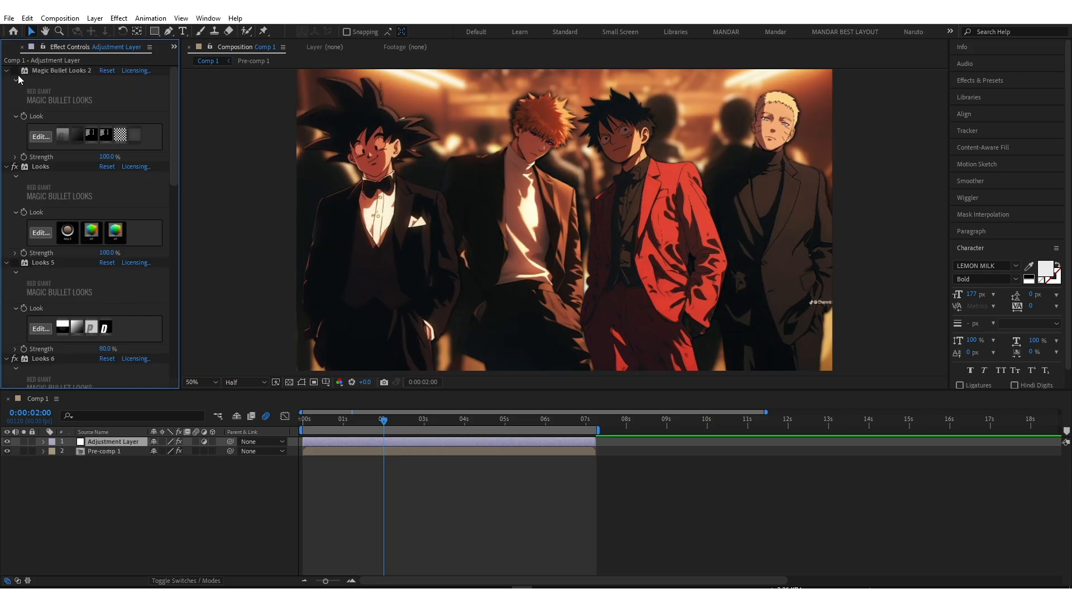
Step: Add a new adjustment layer with Lumetri Color and expand its Basic Correction
click(6, 70)
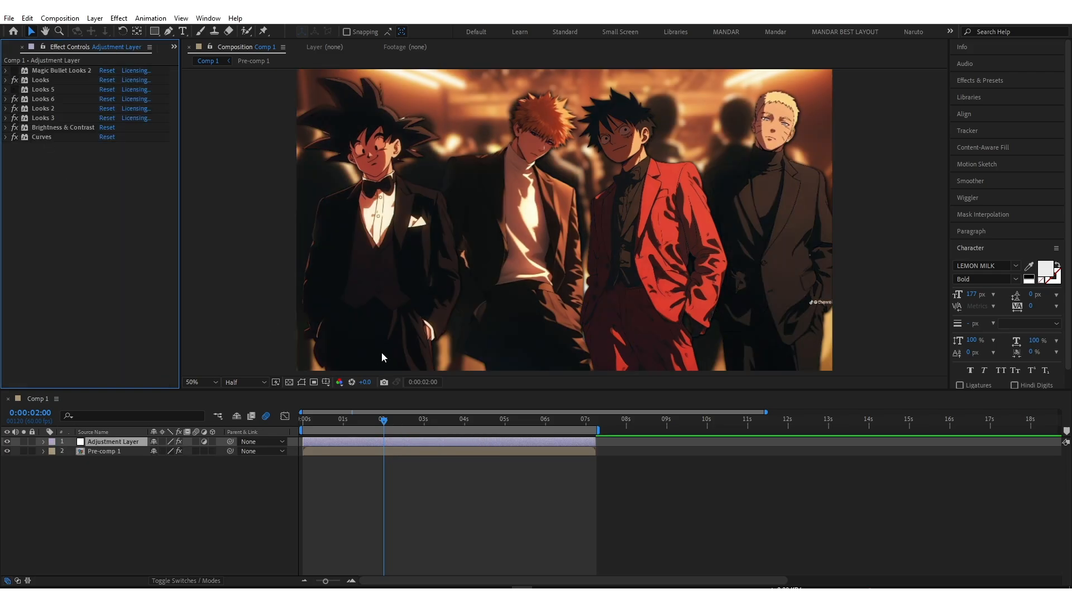
text(lume)
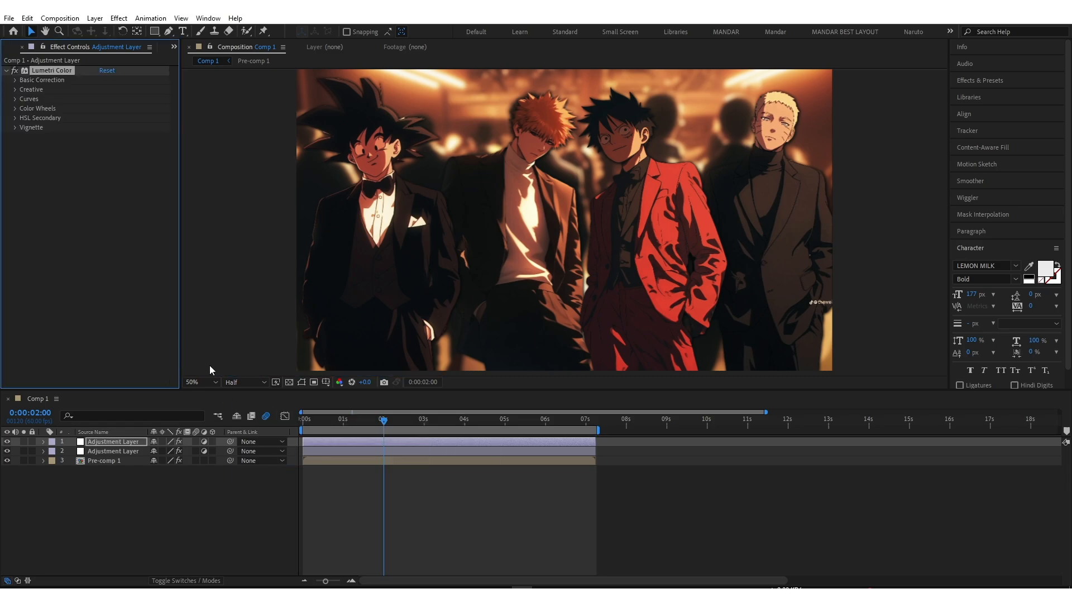
click(42, 79)
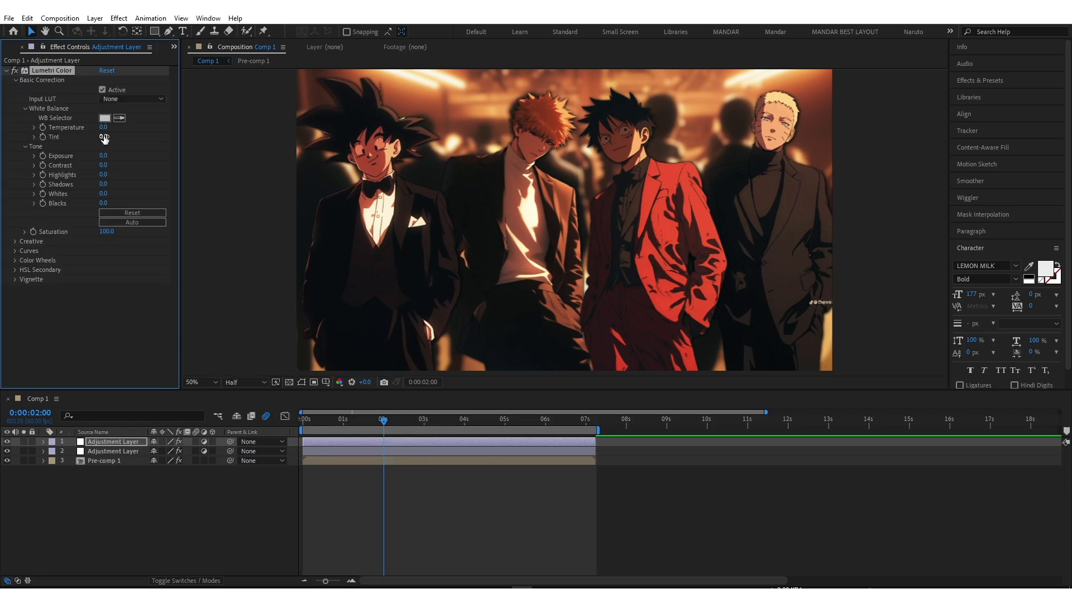